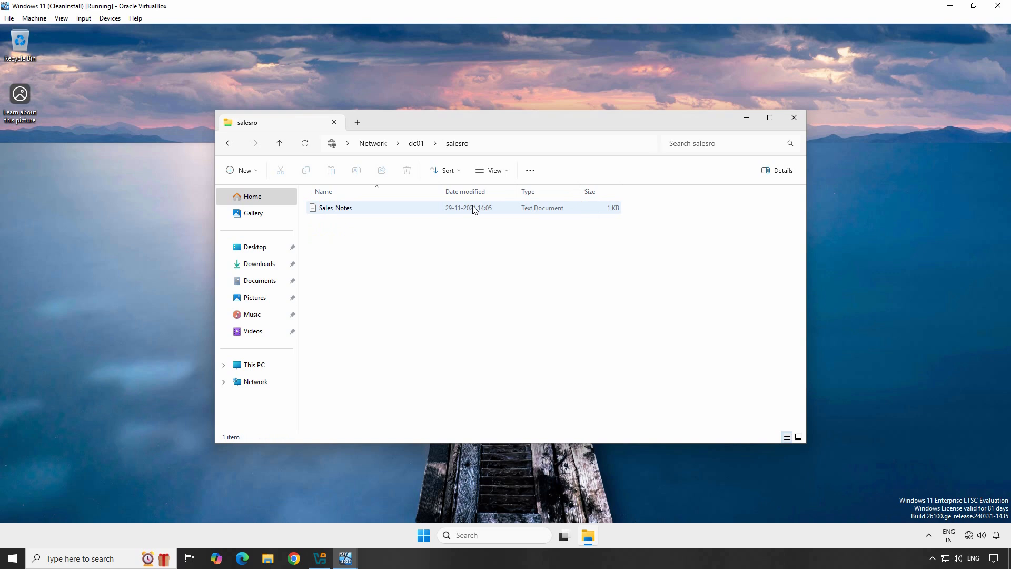
{"action": "left_click", "coordinate": [335, 207]}
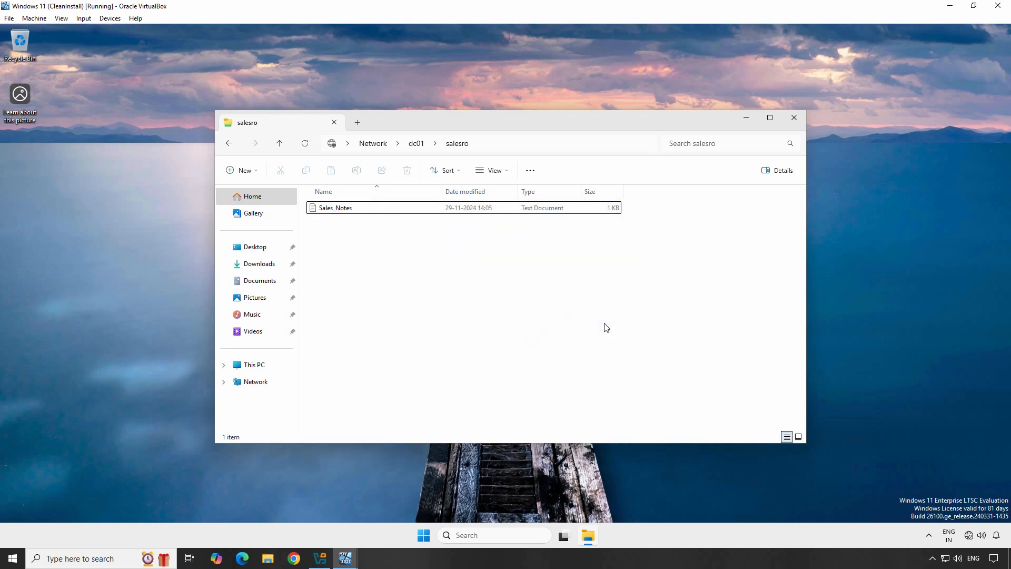